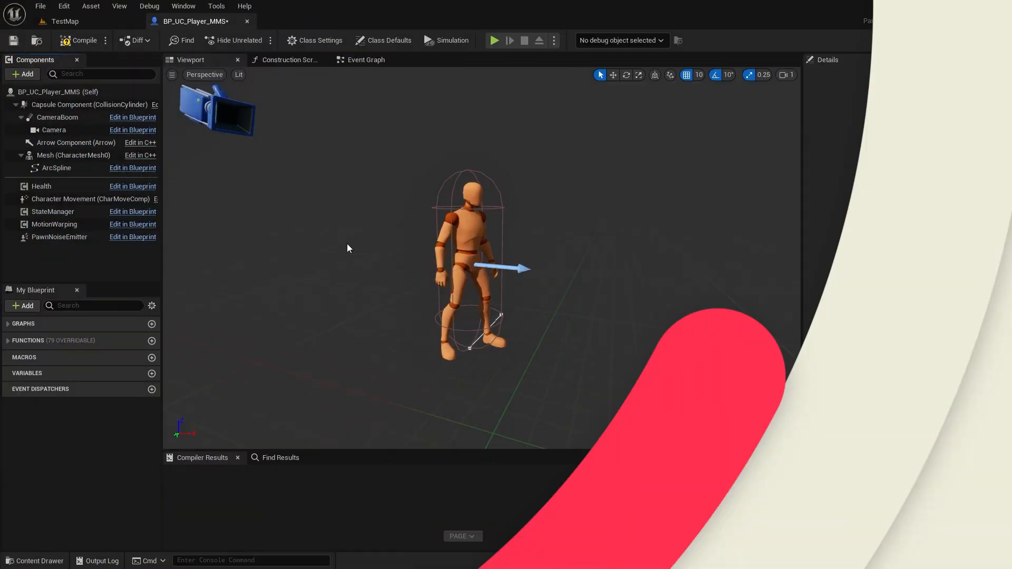
Add an Attack Instant Gun component to the player blueprint and name it Pistol
left_click(22, 74)
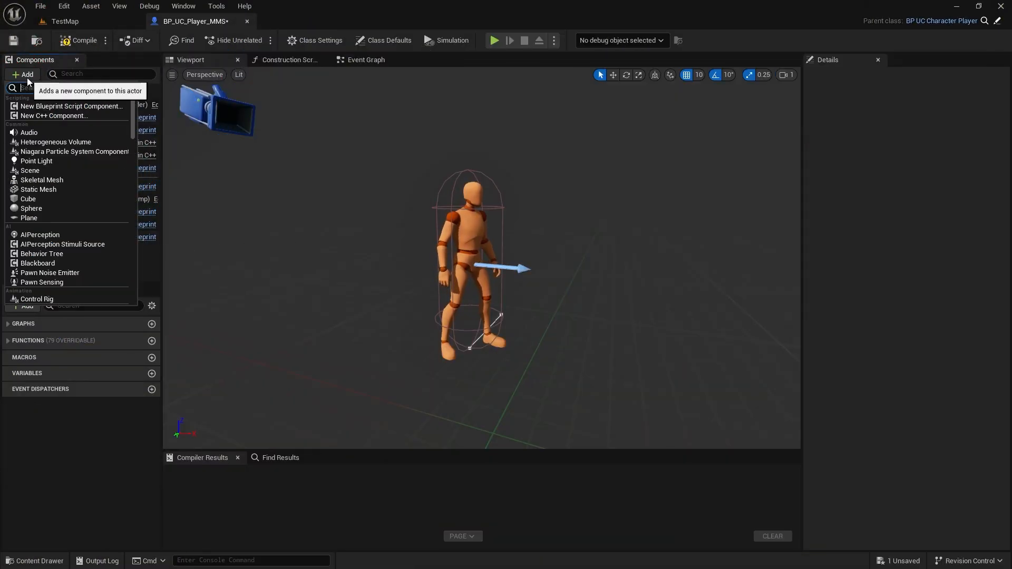
type("attack")
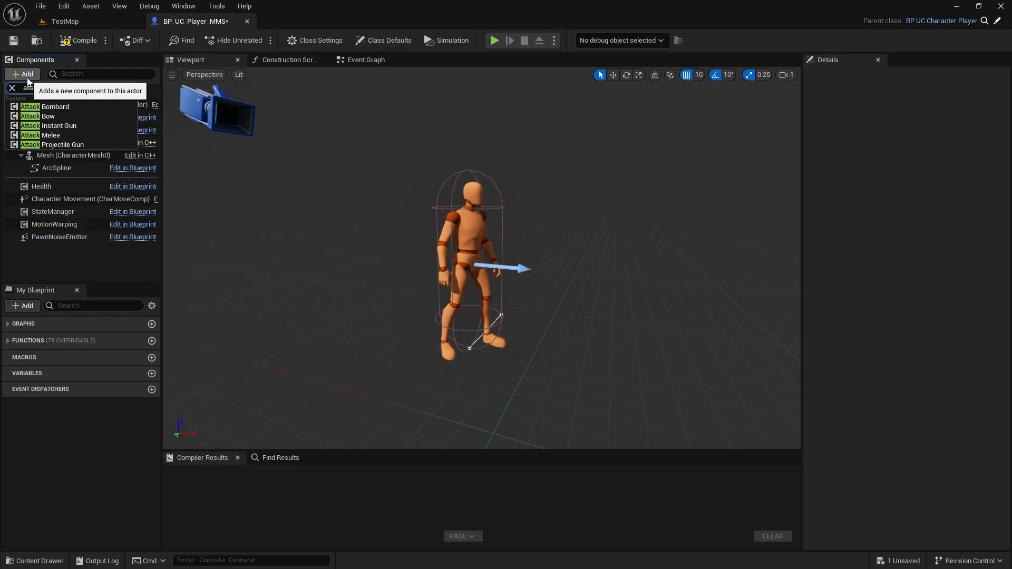
left_click(59, 125)
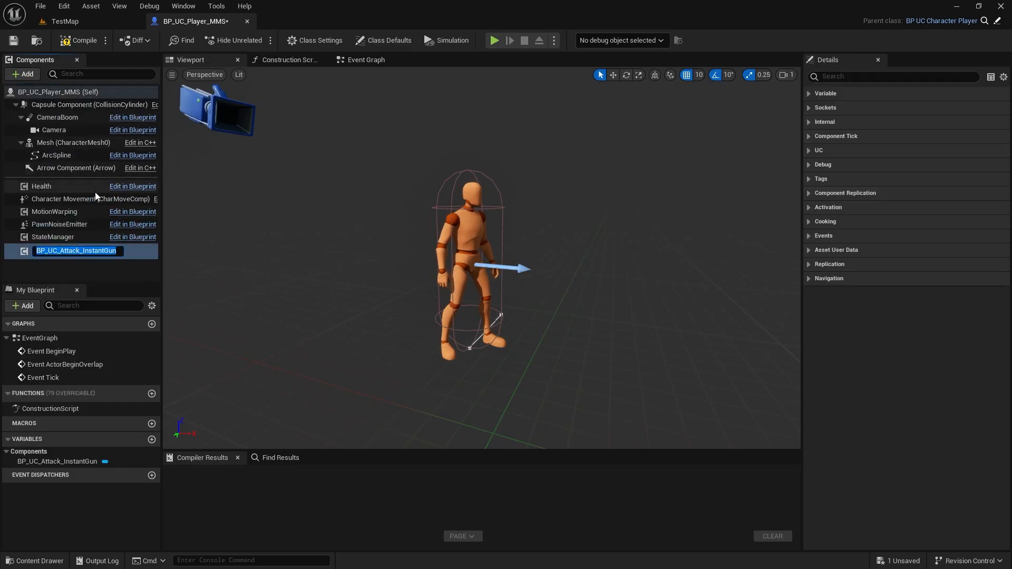
type("Pistol")
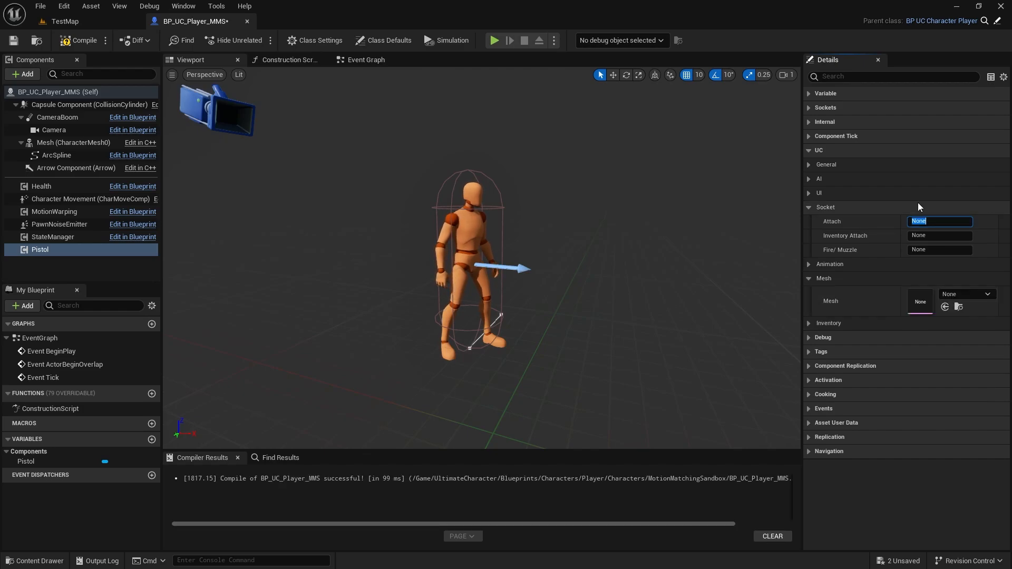
Set the gun's sockets to Weapon_M9, Inventory_Pistol and Fire
type("Weapon_M9")
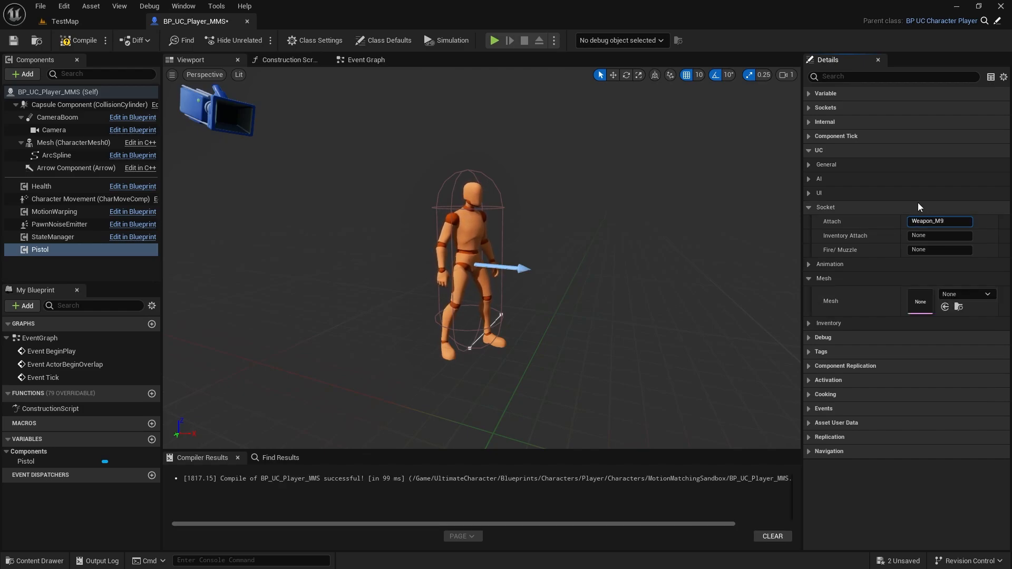
type("Inventory_Pis")
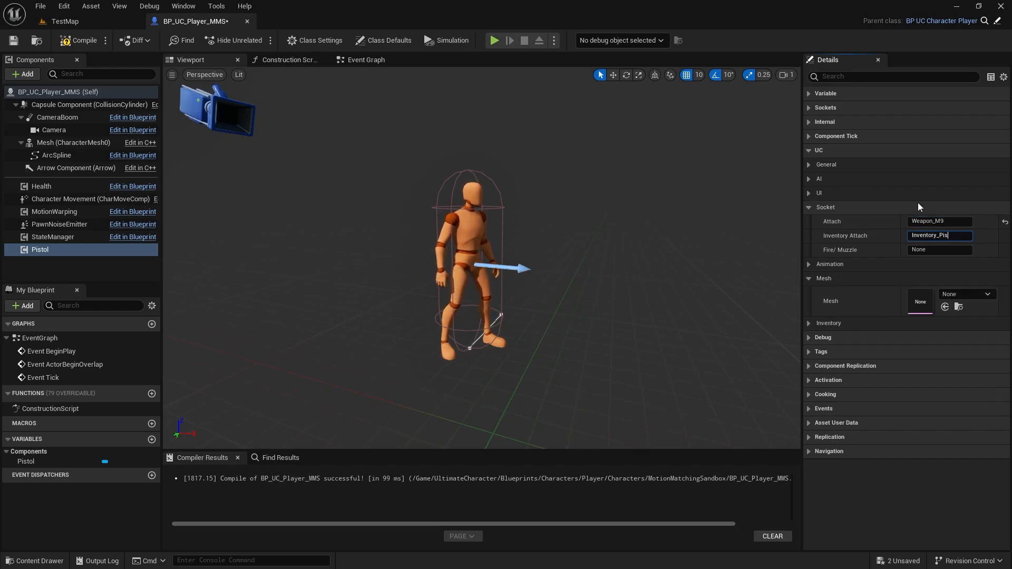
left_click(939, 250)
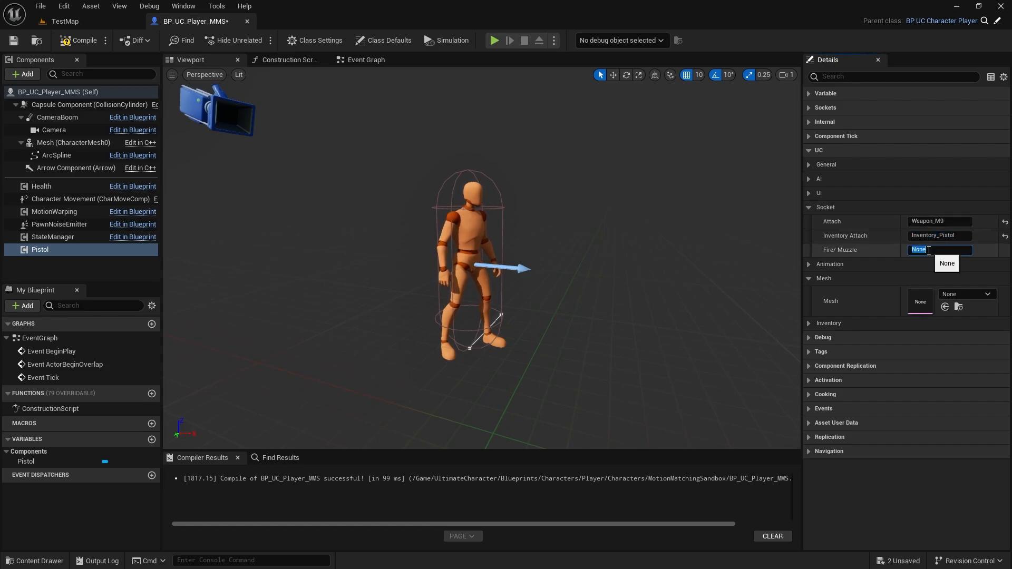
type("Fire")
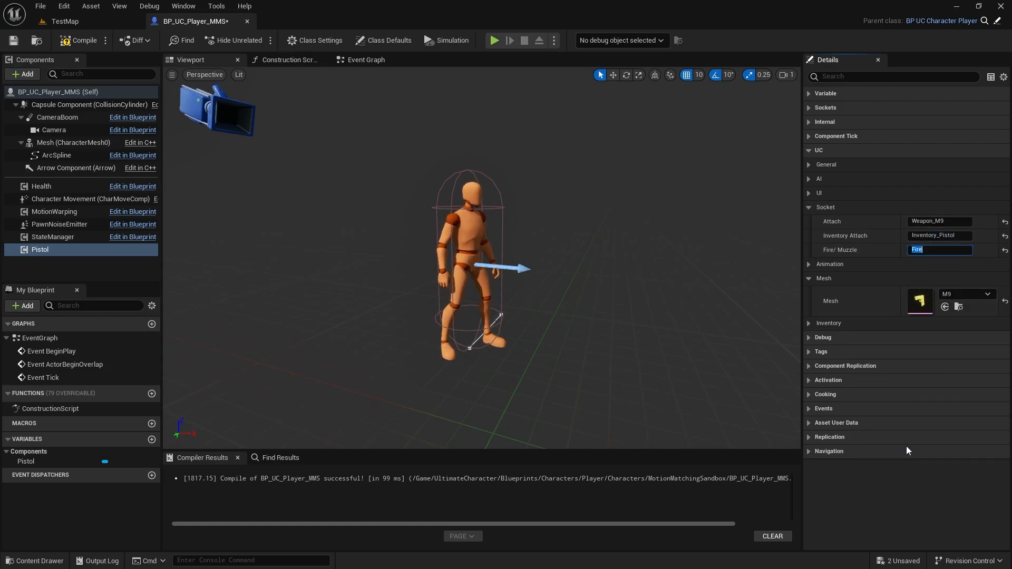
left_click(445, 40)
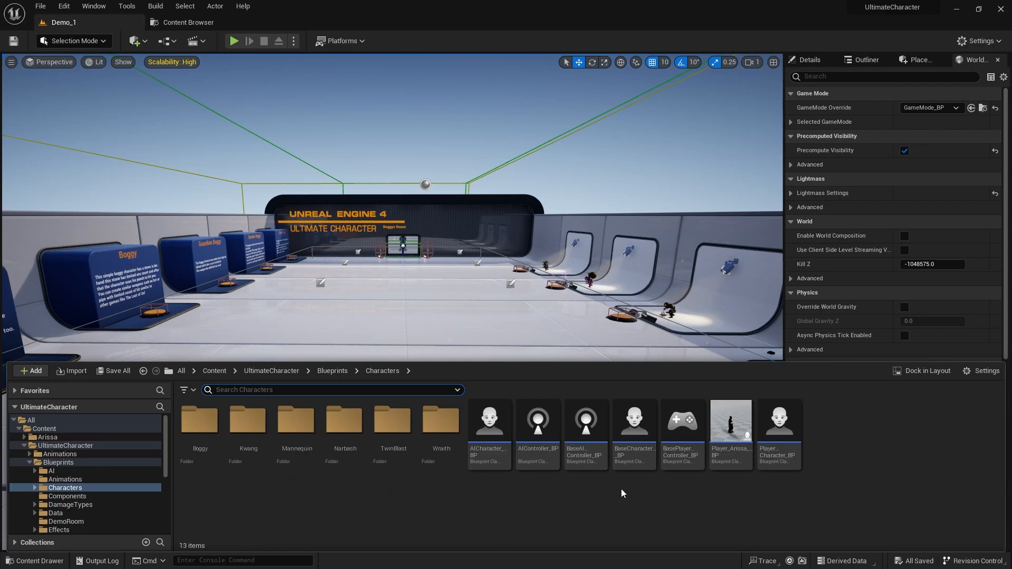
Open the BaseCharacter_BP blueprint for editing
left_click(634, 420)
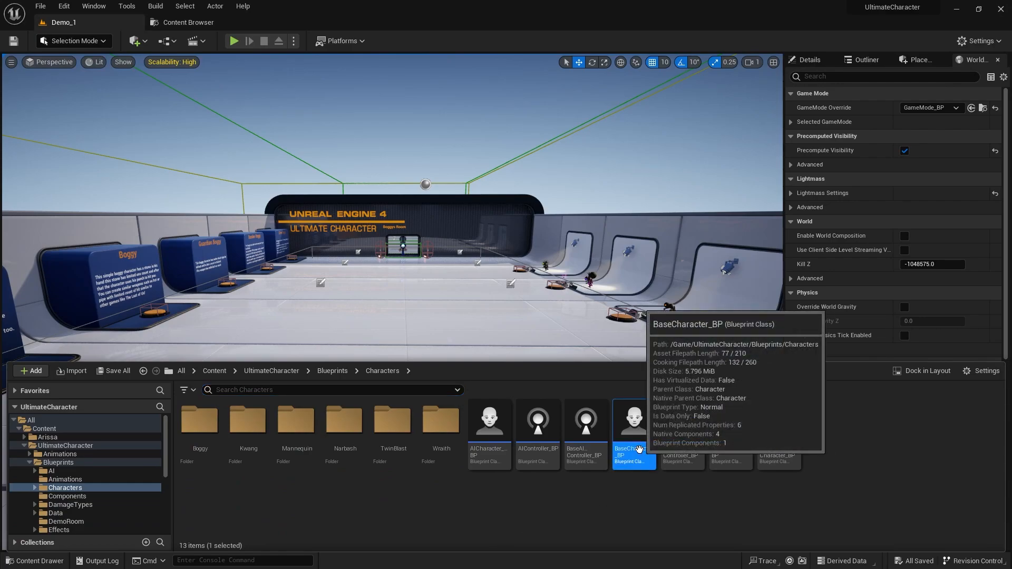
double_click(632, 418)
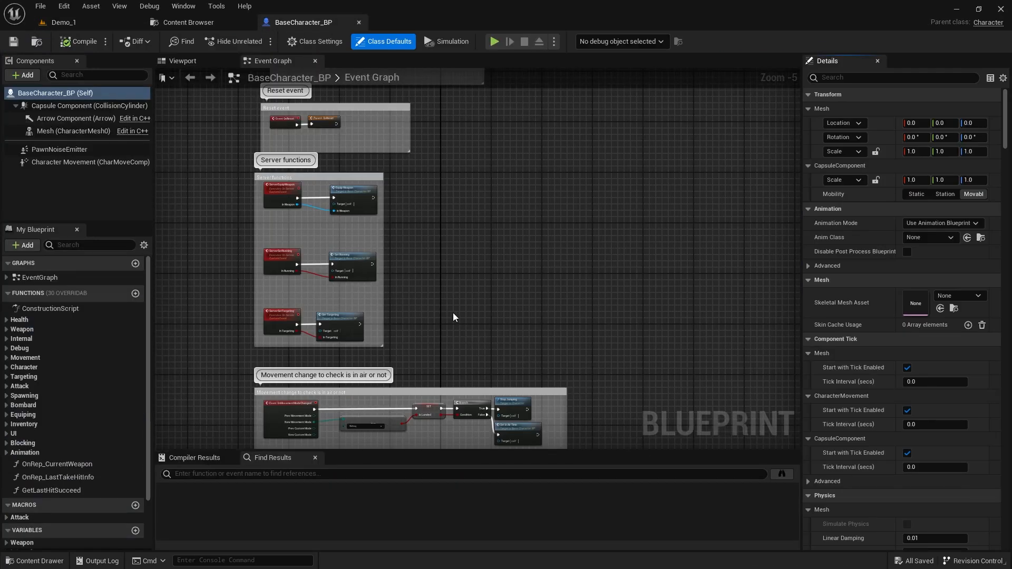
left_click(135, 294)
type("custo")
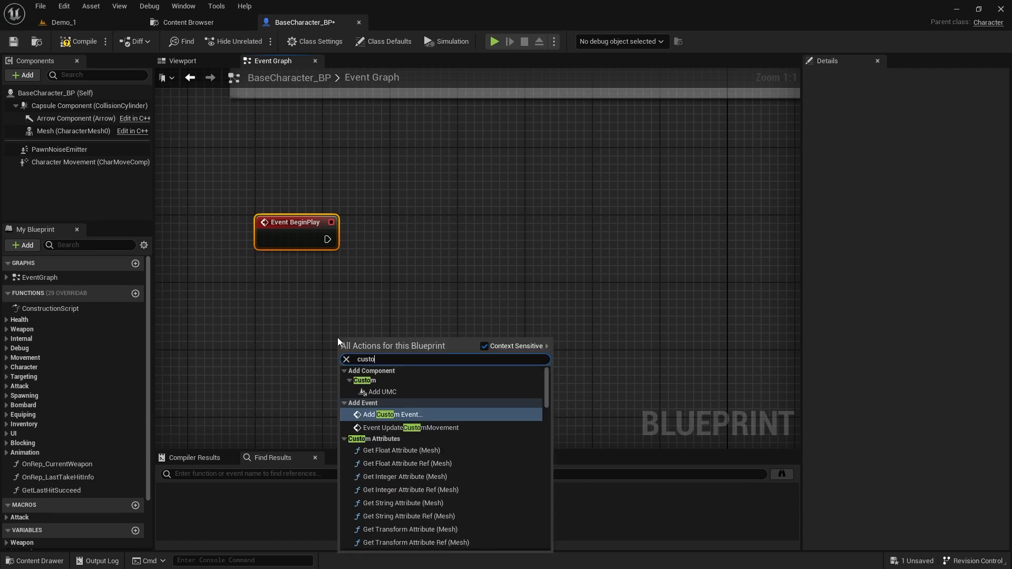
Add a LoadCharacterMesh custom event and call it from Event BeginPlay
left_click(394, 414)
type("LoadCharacterMesh")
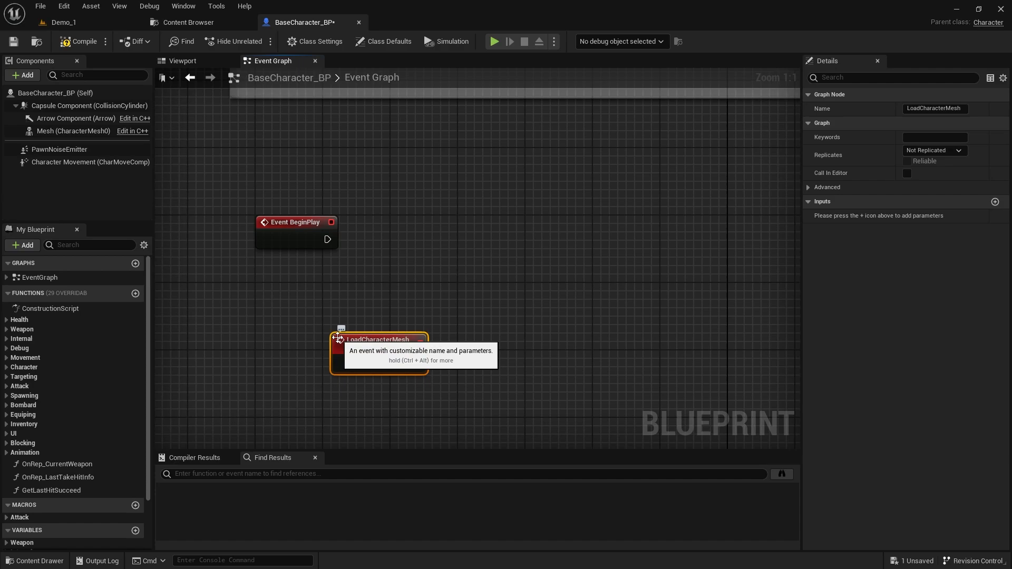
left_click_drag(329, 239, 474, 240)
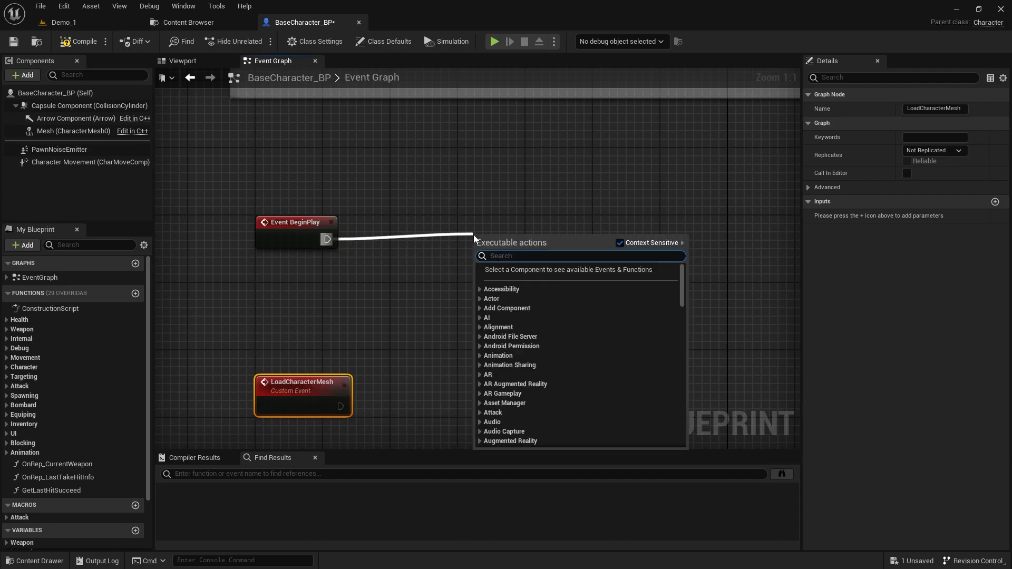
left_click(515, 247)
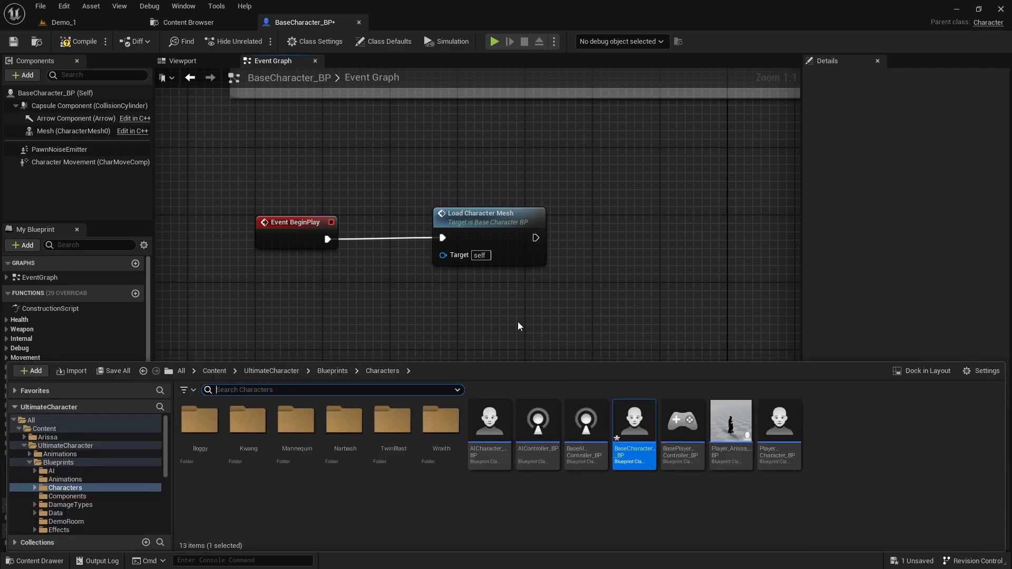
Insert Parent: BeginPlay before Set Attack Types in AICharacter_BP, compile, and close it
double_click(489, 418)
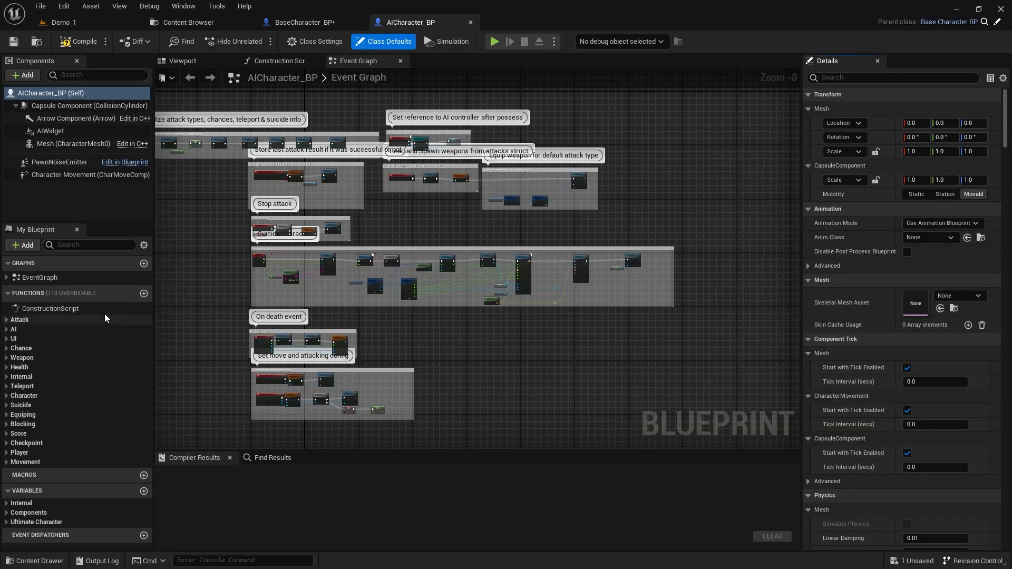
left_click(5, 277)
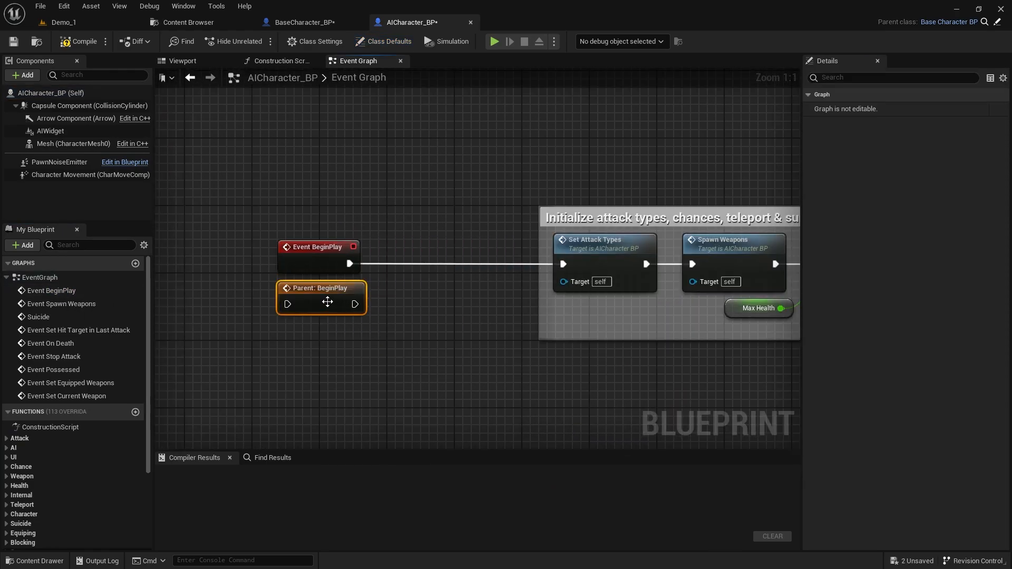
left_click_drag(327, 302, 448, 254)
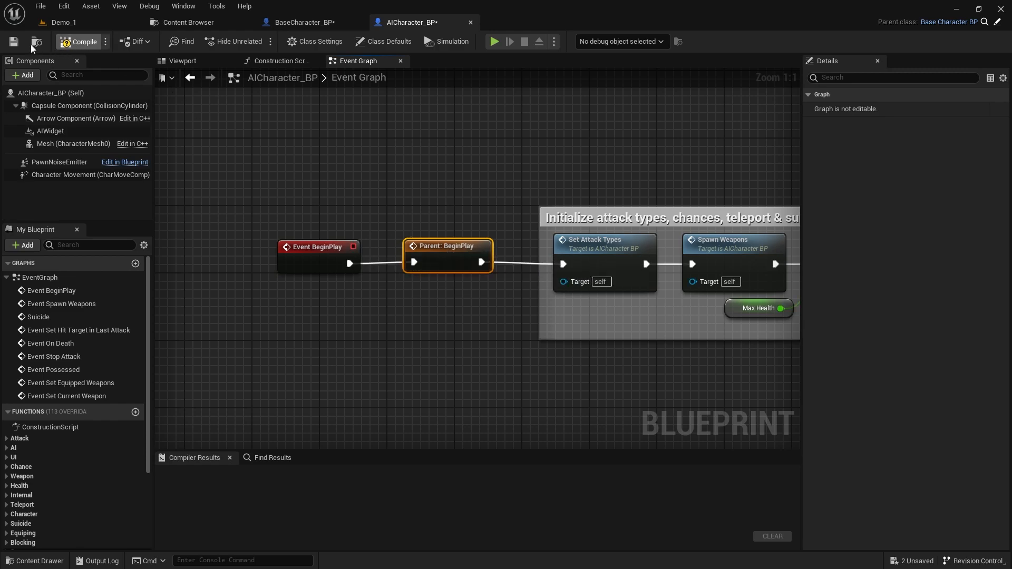
left_click(79, 41)
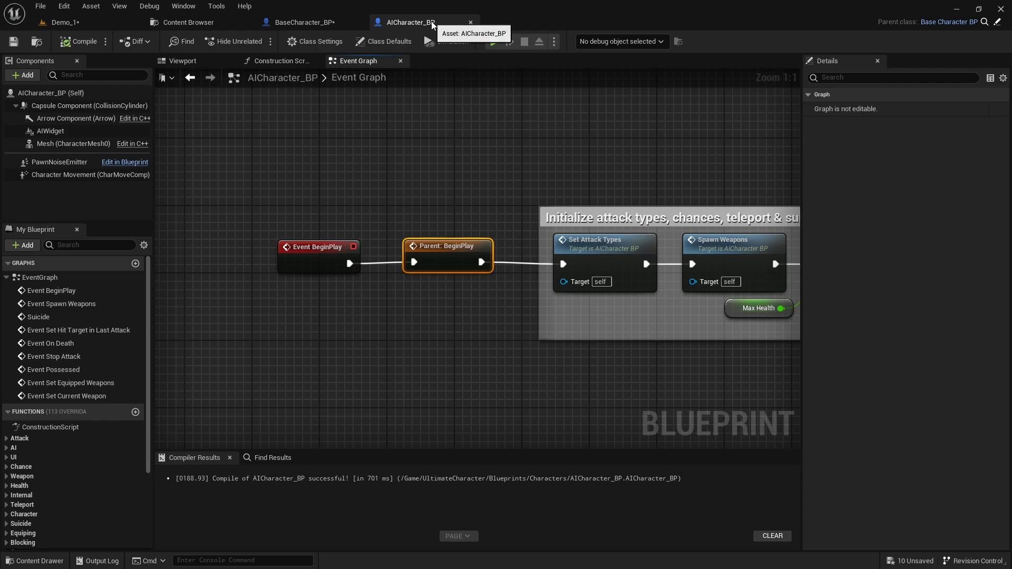
left_click(304, 22)
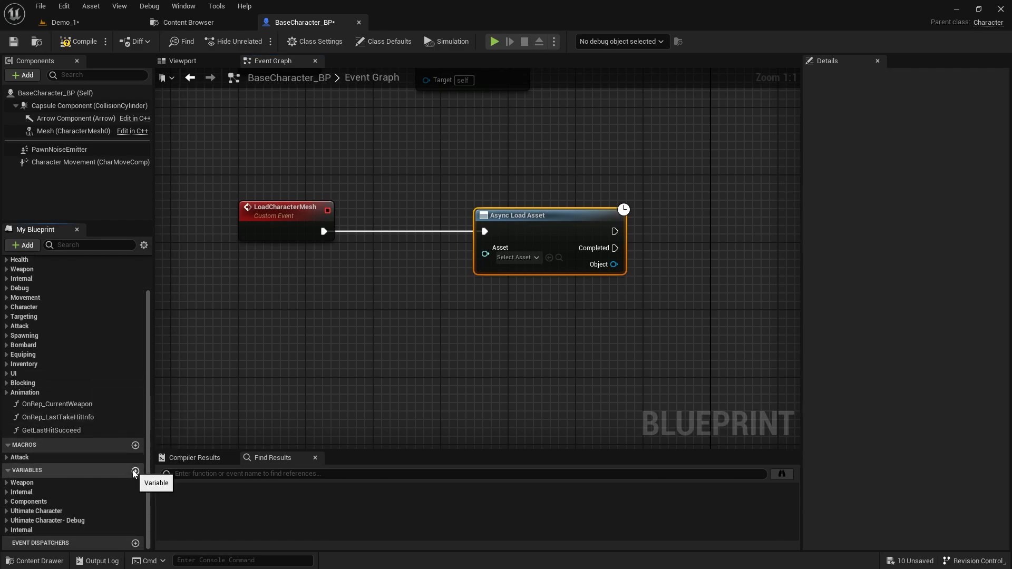
Add a CharacterMesh Skeletal Mesh Object Reference variable in the UltimateCharacter category
left_click(136, 470)
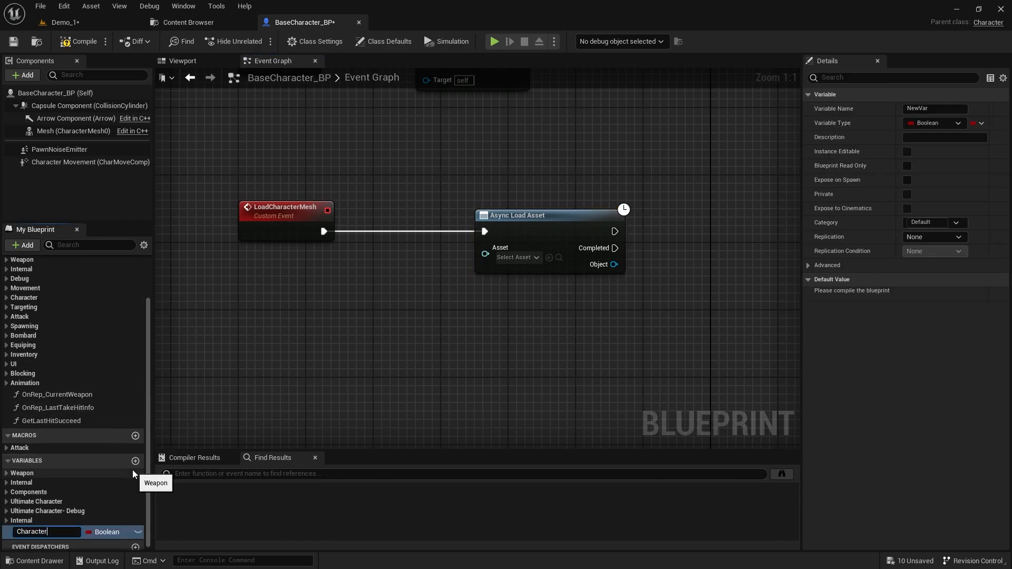
left_click(119, 531)
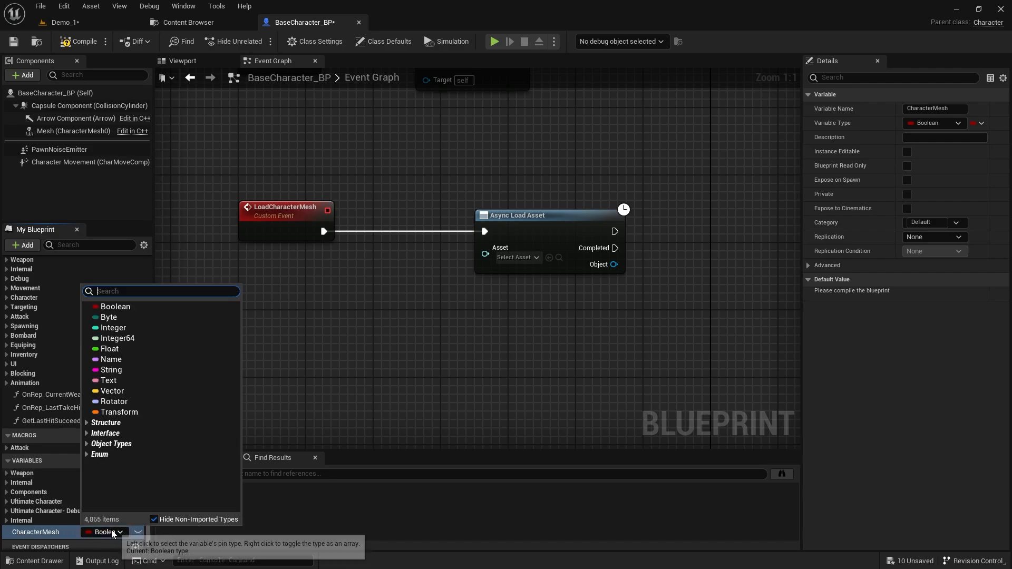
type("skeletal mesh")
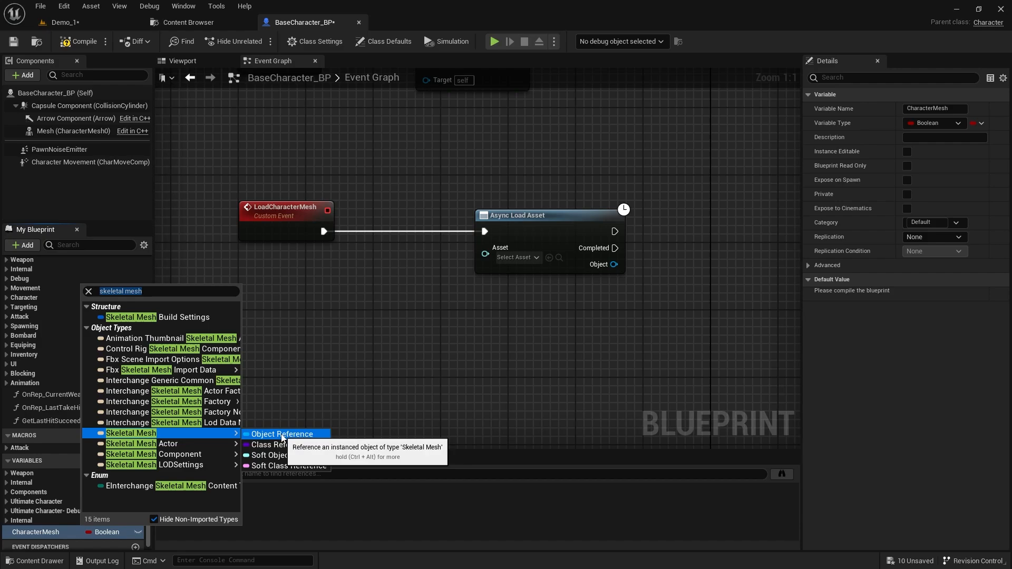
left_click(280, 434)
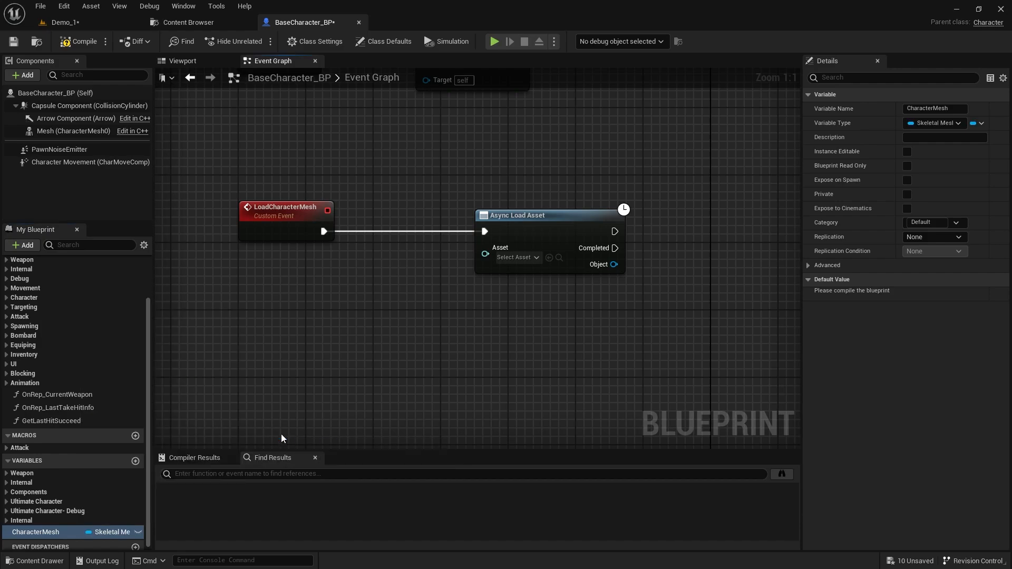
left_click(929, 221)
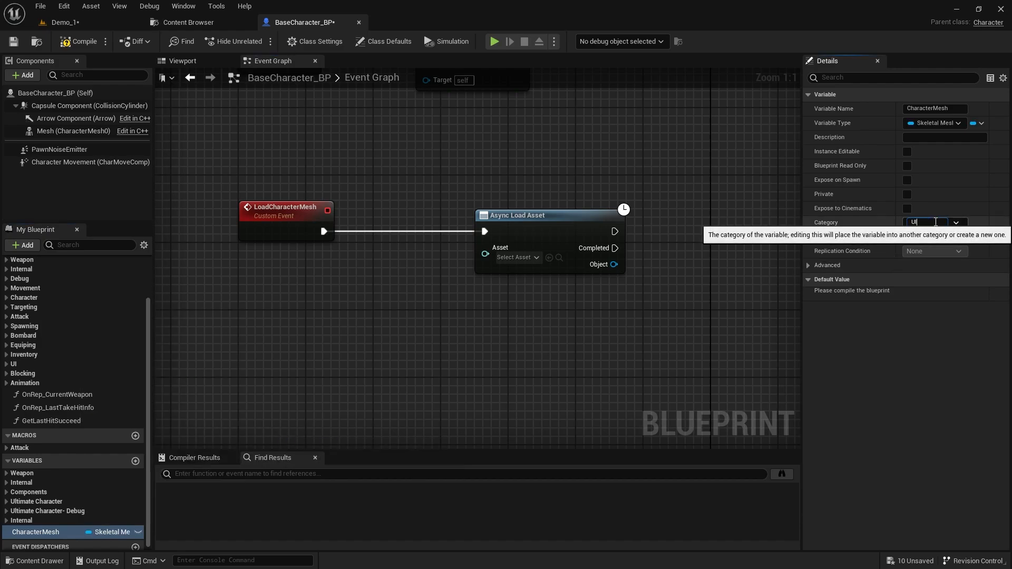
type("UltimateCharacter")
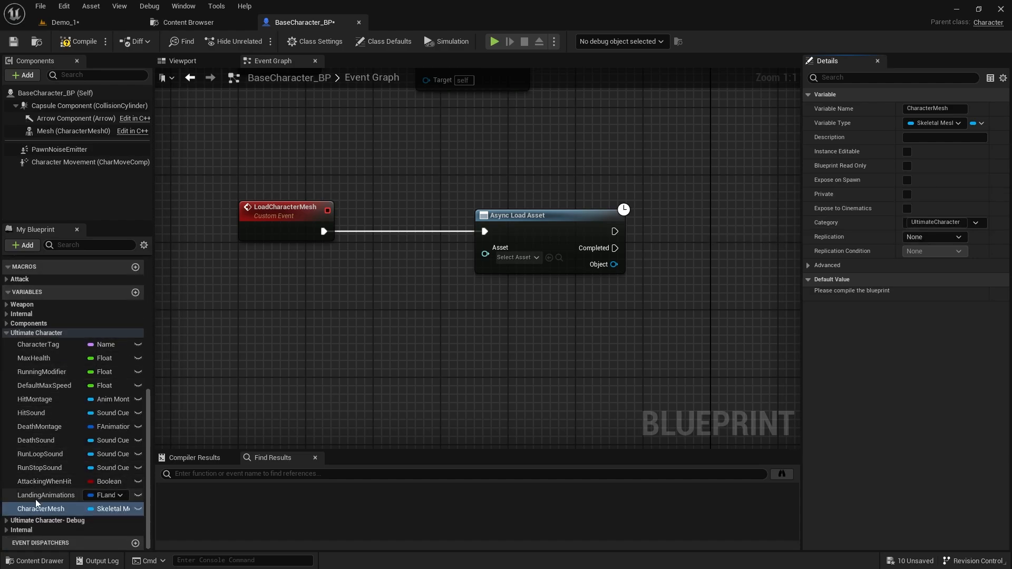
Pull from Async Load Asset's Object output and search for an Is Valid node
left_click_drag(40, 508, 334, 285)
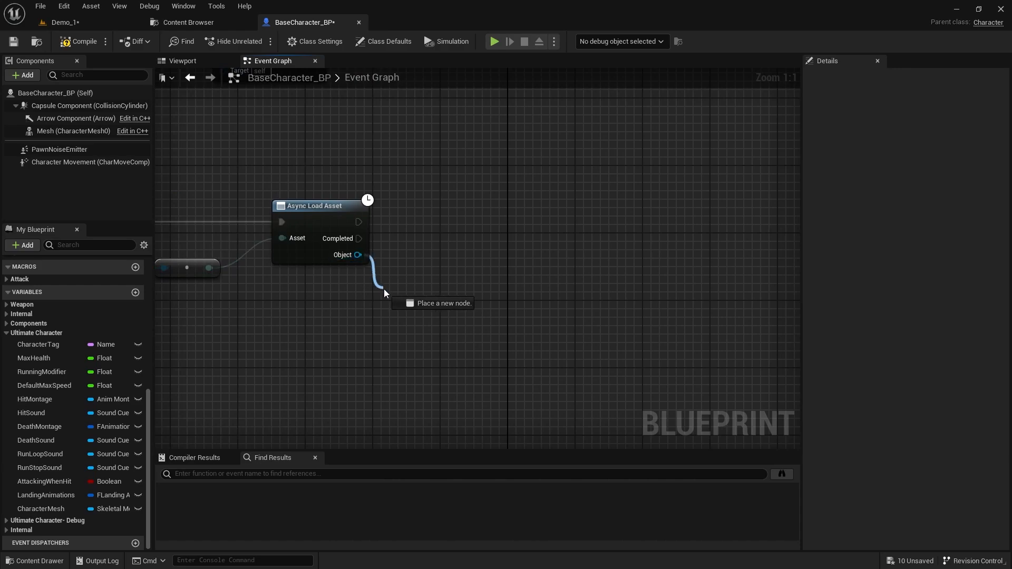
type("is va")
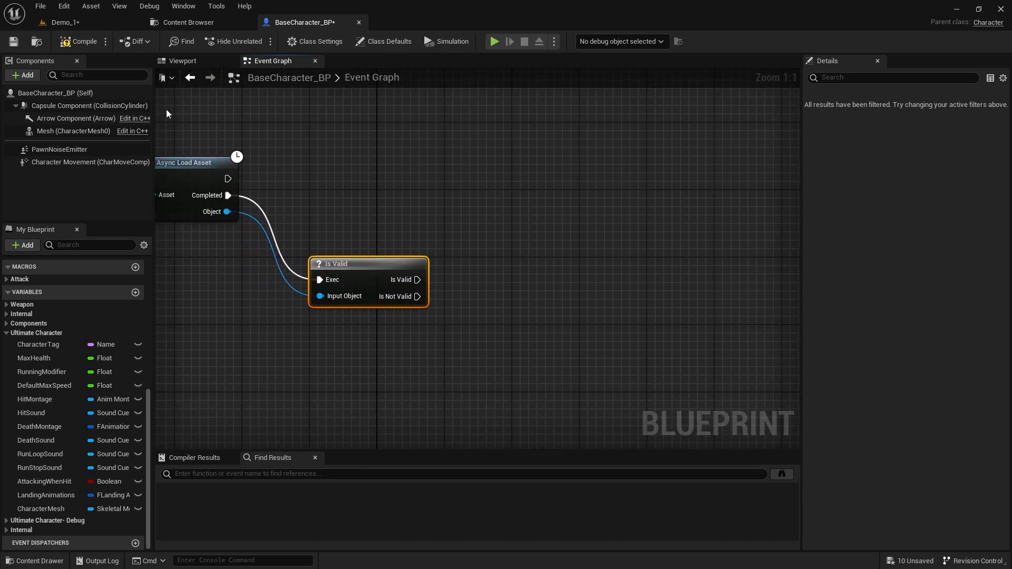
Place the Mesh component and add a Set Skinned Asset and Update node from it
left_click(513, 311)
type("set")
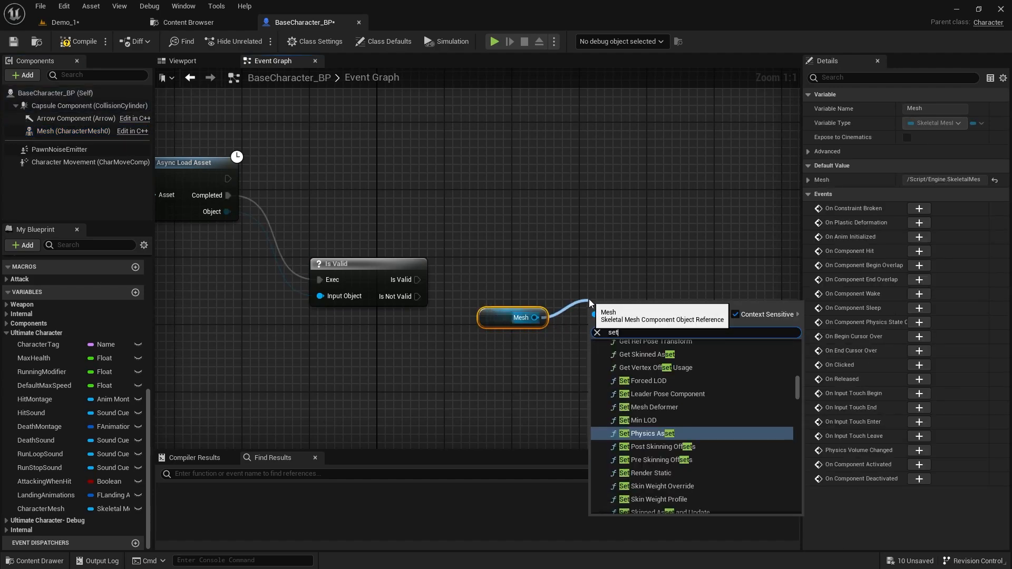
type("skinned")
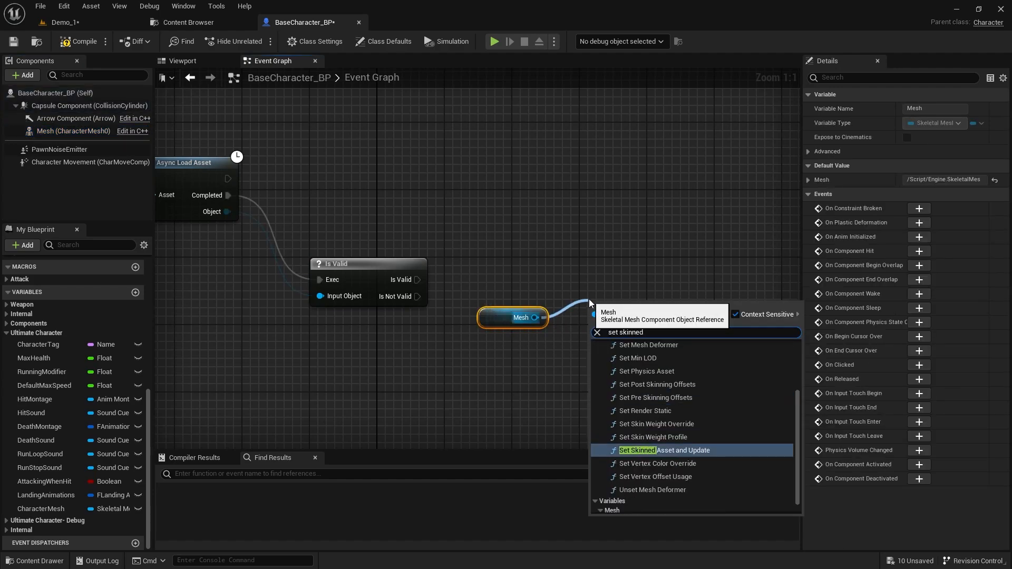
left_click(663, 450)
type("set anim")
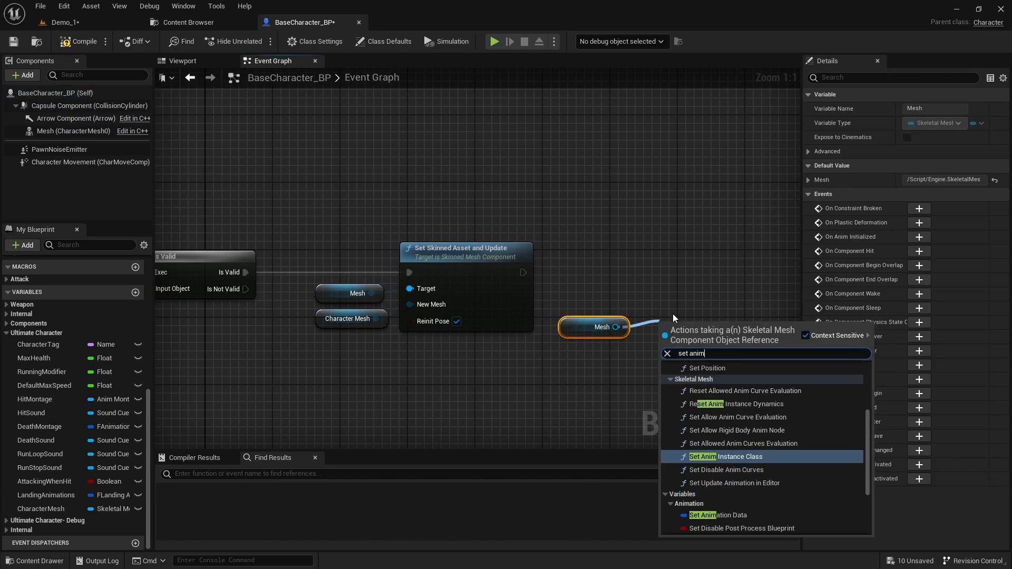
Add Set Anim Instance Class fed by a Character Animation Class variable in UltimateCharacter
left_click(721, 456)
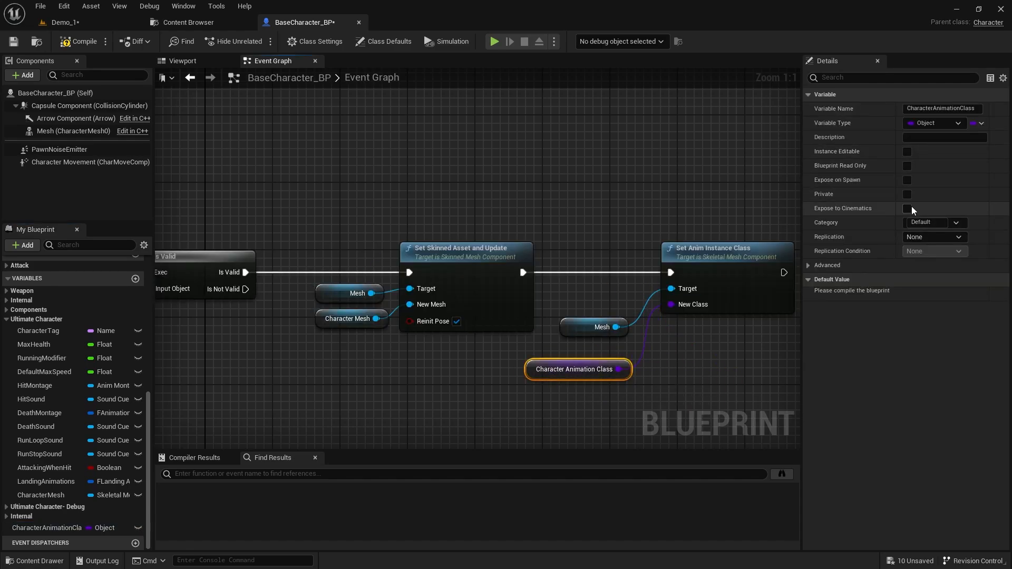
type("UltimateCharacter")
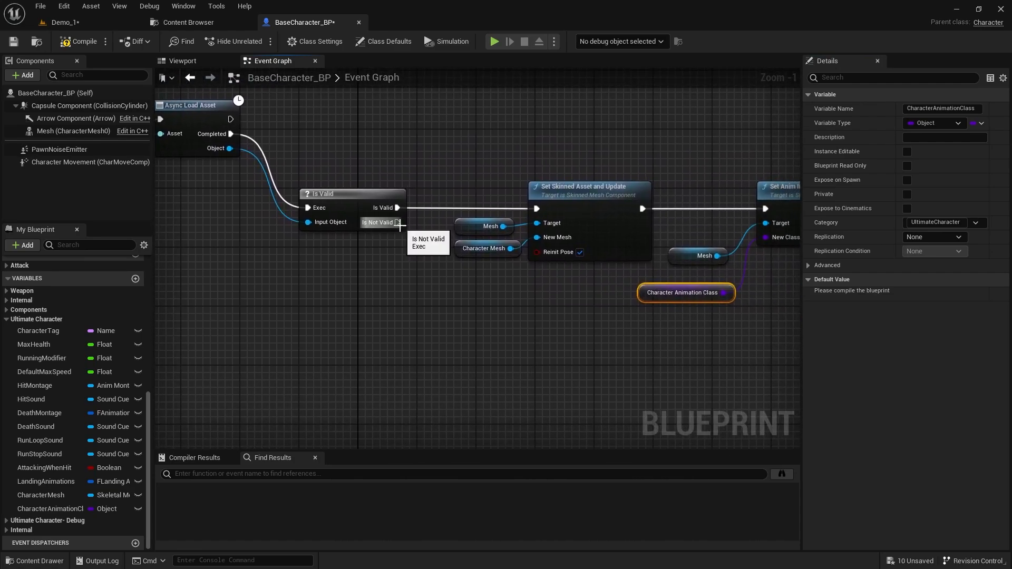
Add a Set Timer by Event node with a 2-second time on the Is Not Valid branch
type("set timer")
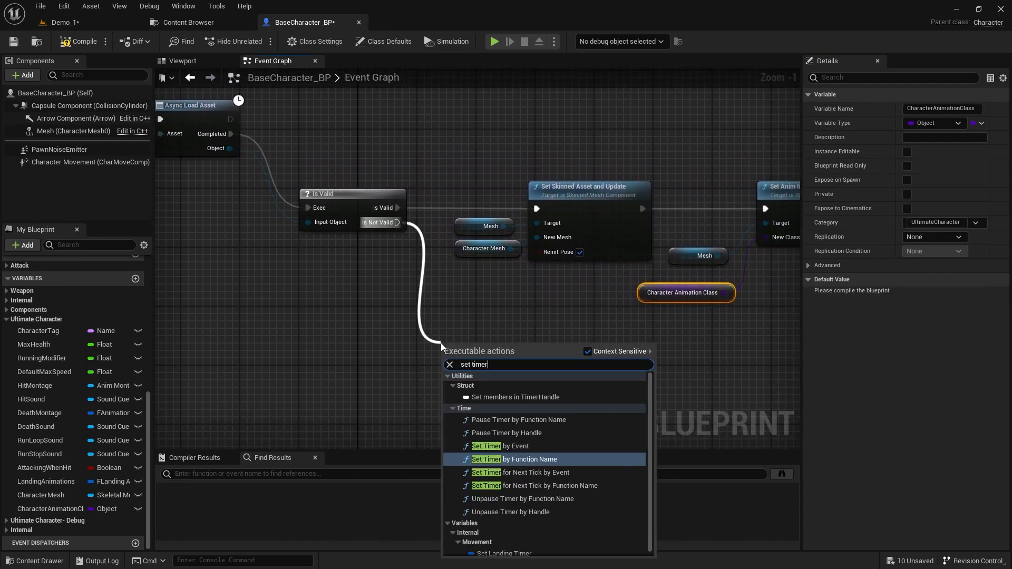
left_click(510, 445)
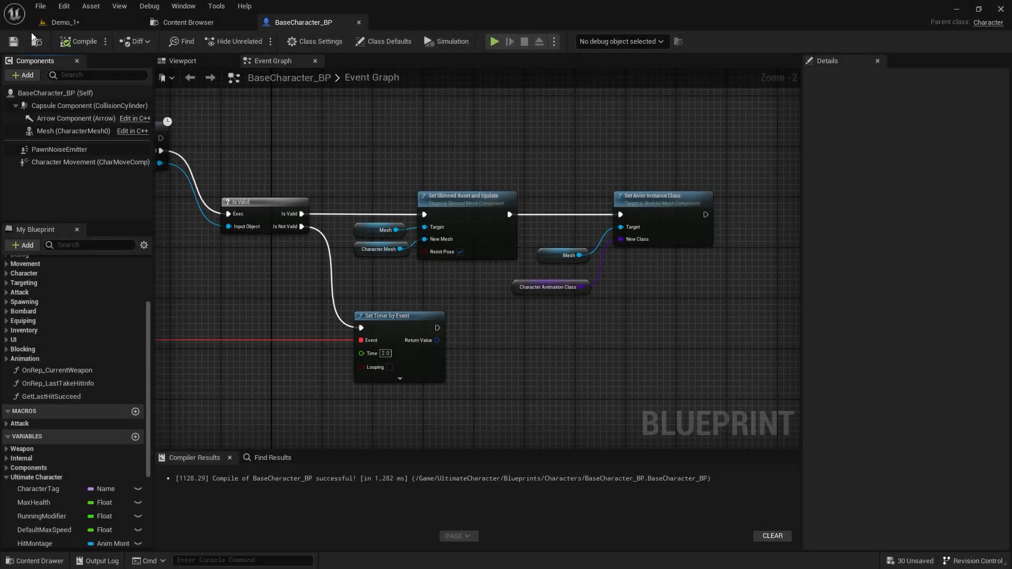
Set Mesh's Visibility Based Anim Tick Option to Always Tick Pose and Refresh Bones, then save
left_click(73, 130)
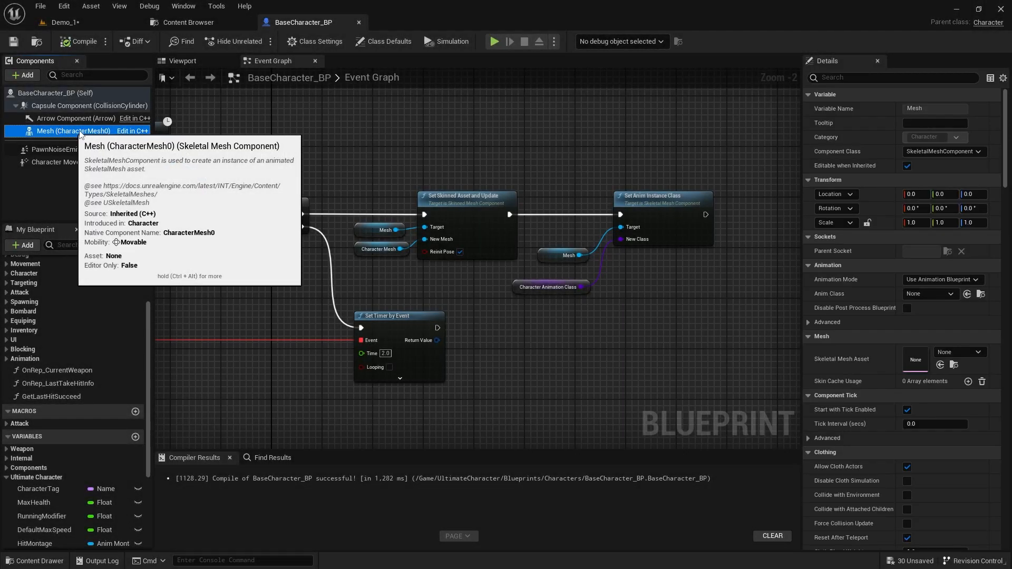
left_click(893, 78)
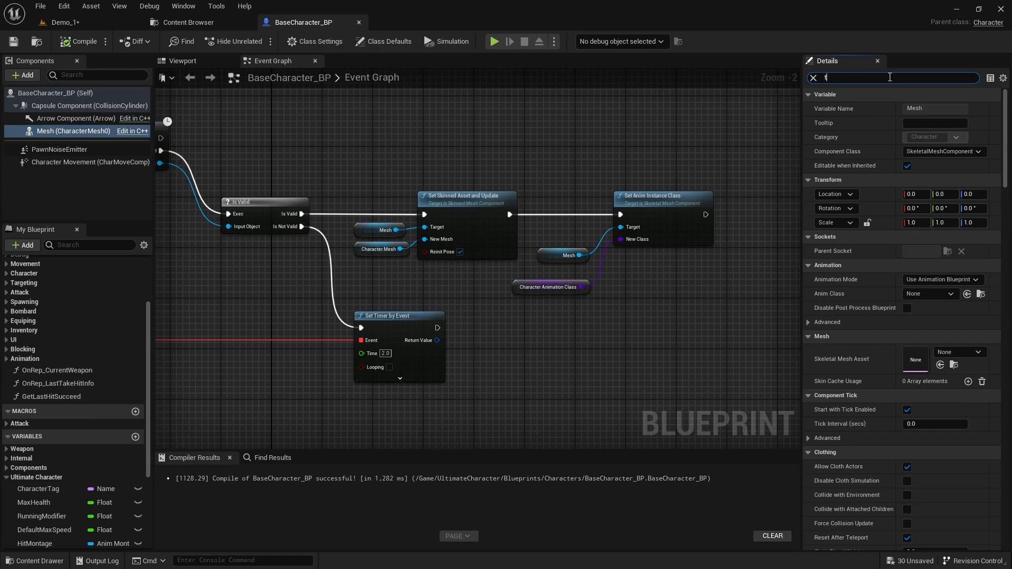
type("ick")
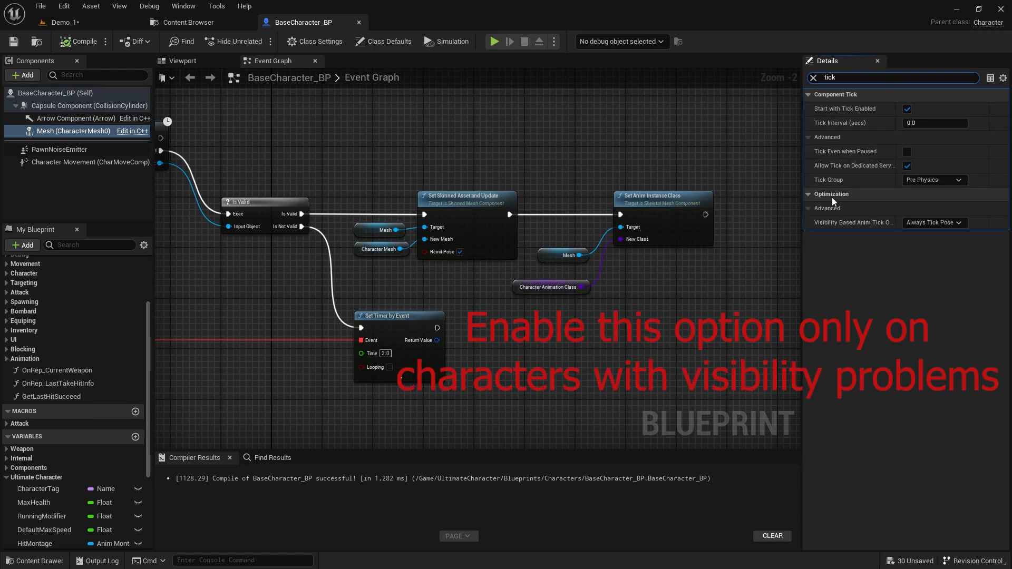
left_click(931, 222)
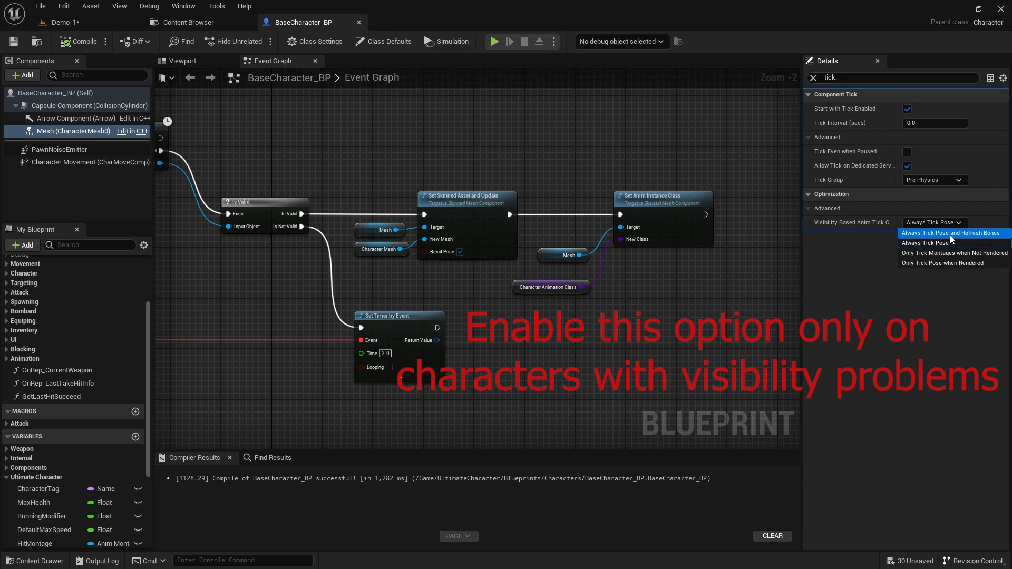
left_click(948, 233)
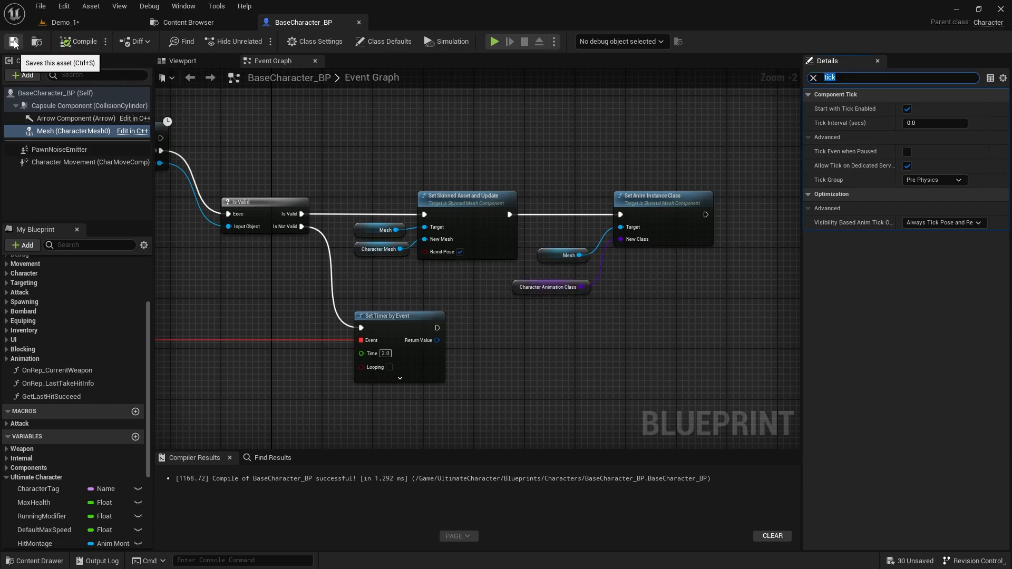
left_click(188, 22)
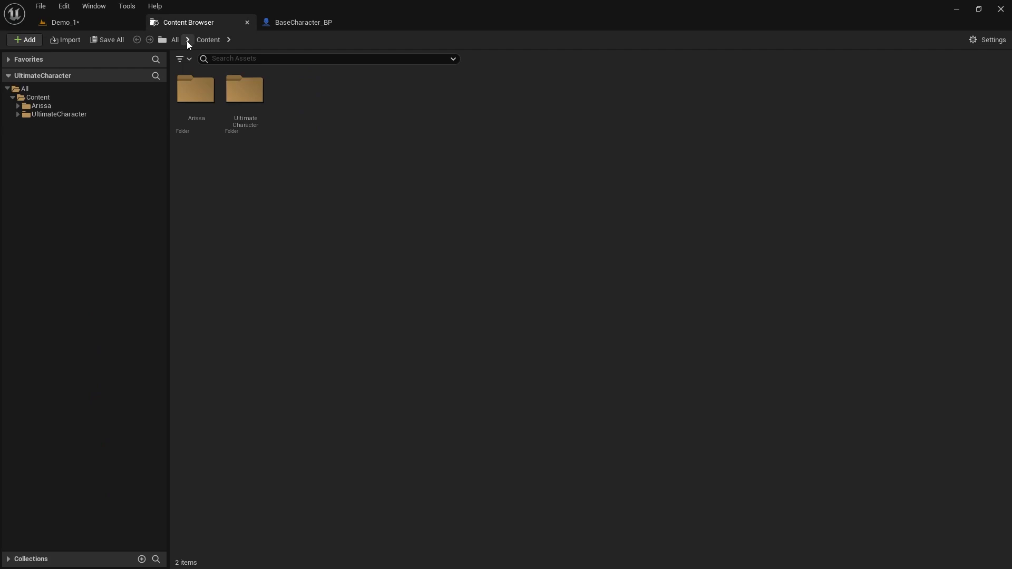
Save all modified assets with Save Selected and switch to the Demo_1 level tab
left_click(107, 39)
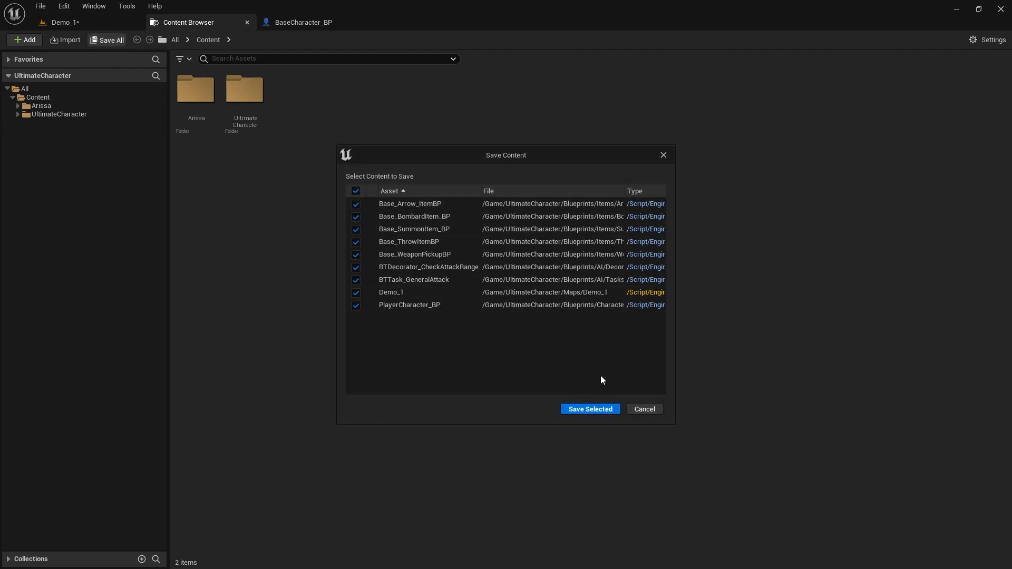
left_click(589, 409)
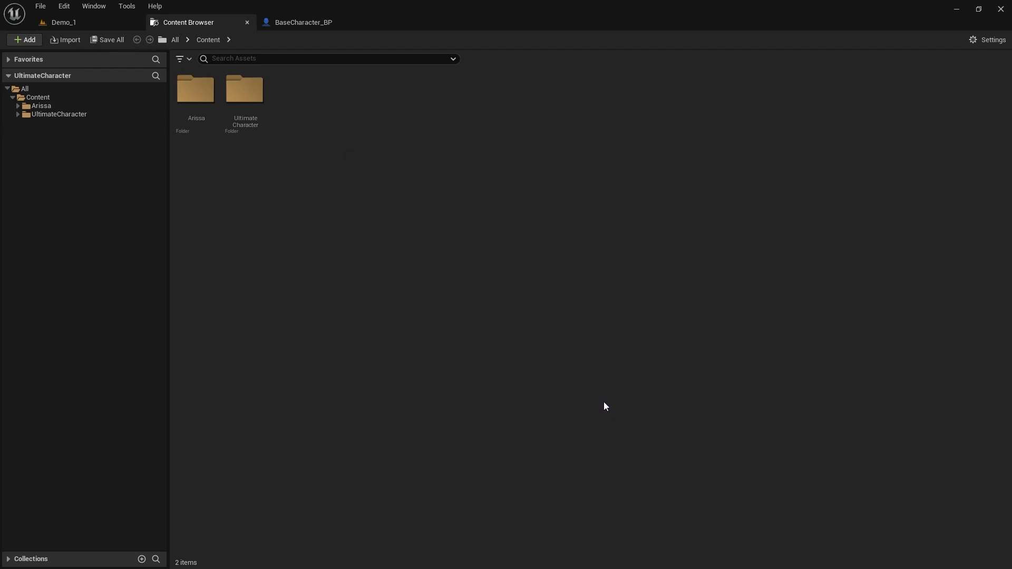
left_click(63, 22)
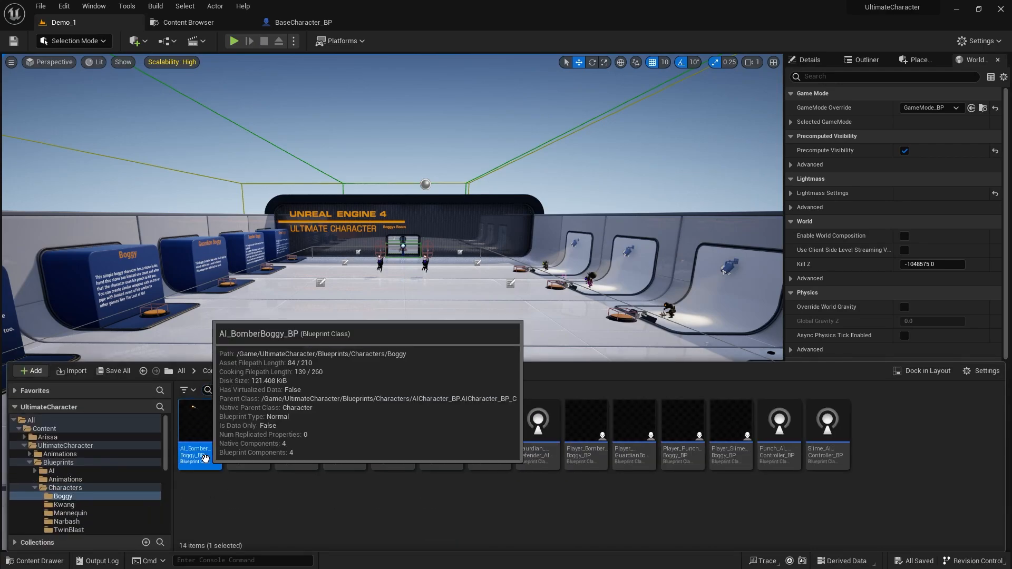
In AI_BomberBoggy_BP's Class Defaults, use SK_BomberBoggy as Character Mesh and AnimBP_Boggy as animation class
double_click(200, 436)
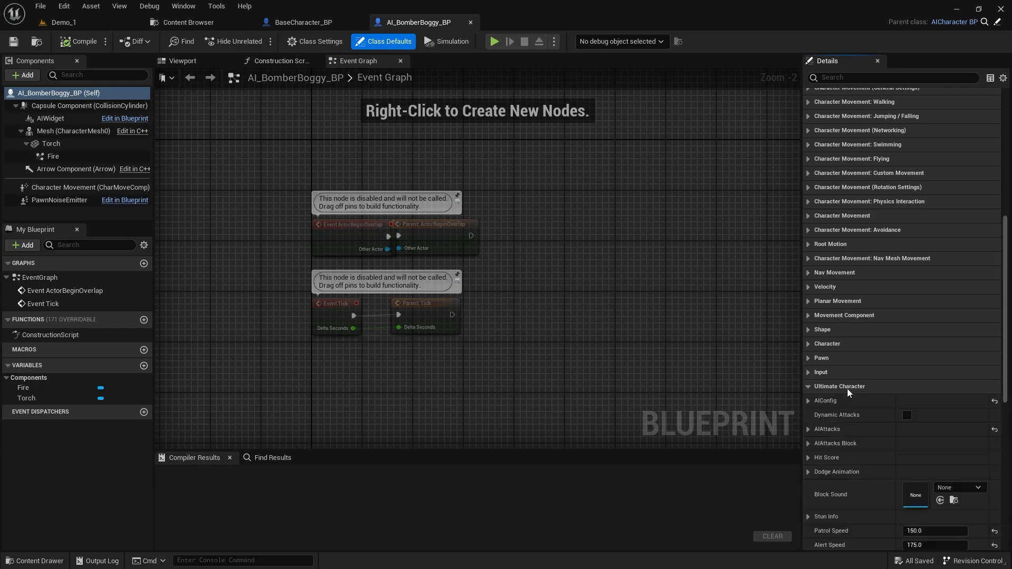
scroll("down", 3)
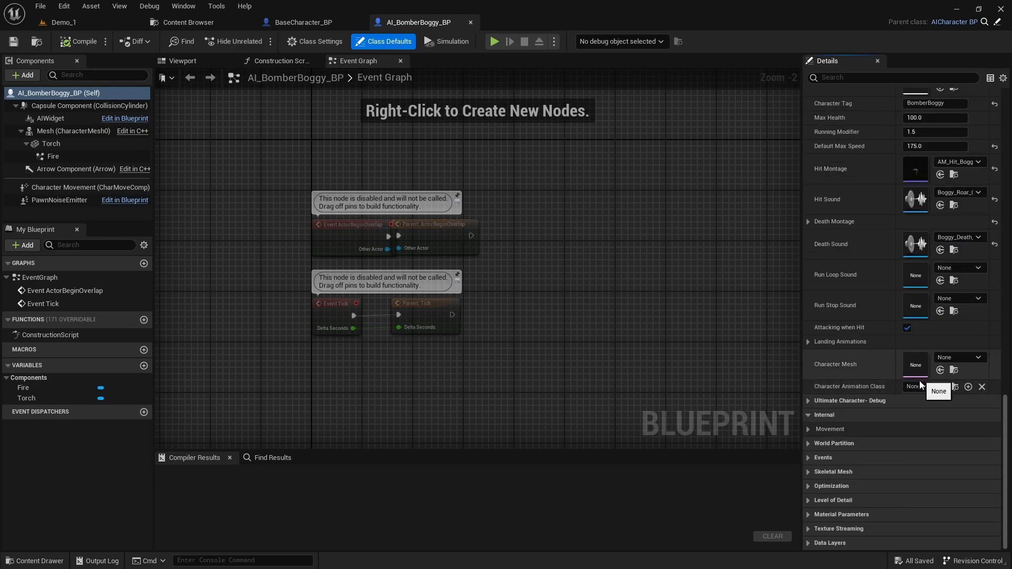
mouse_move(47, 130)
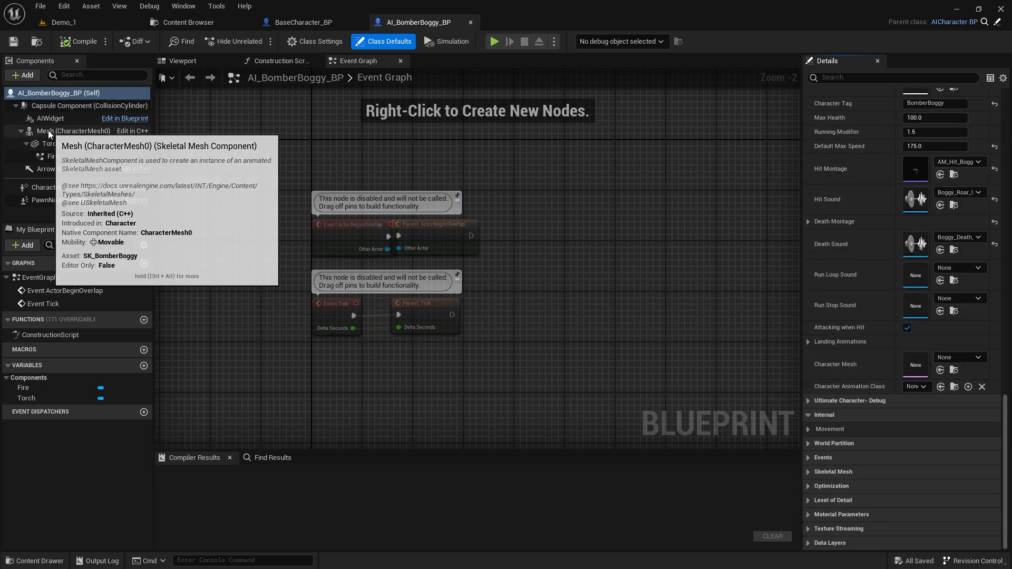
left_click(72, 131)
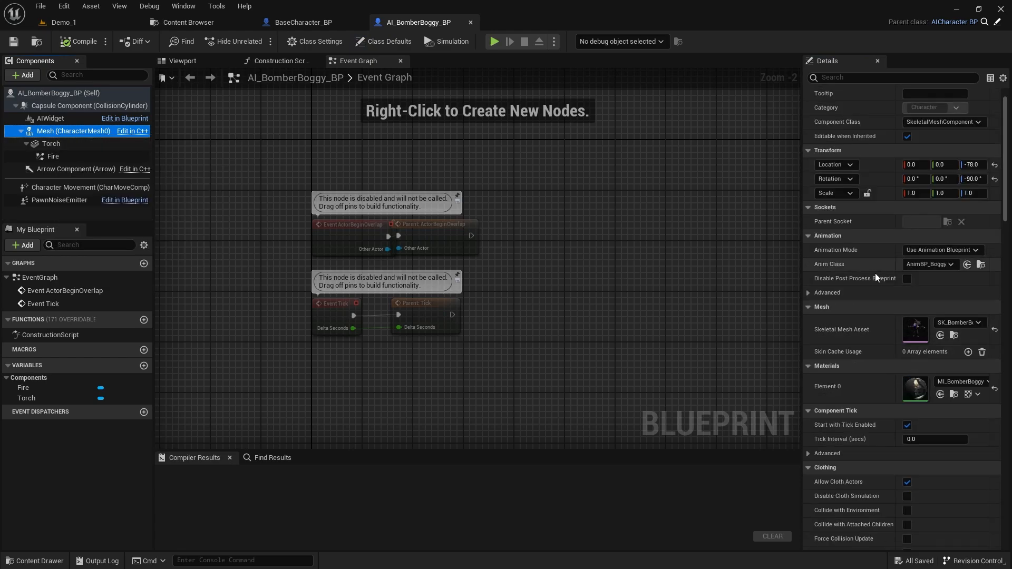
left_click(388, 41)
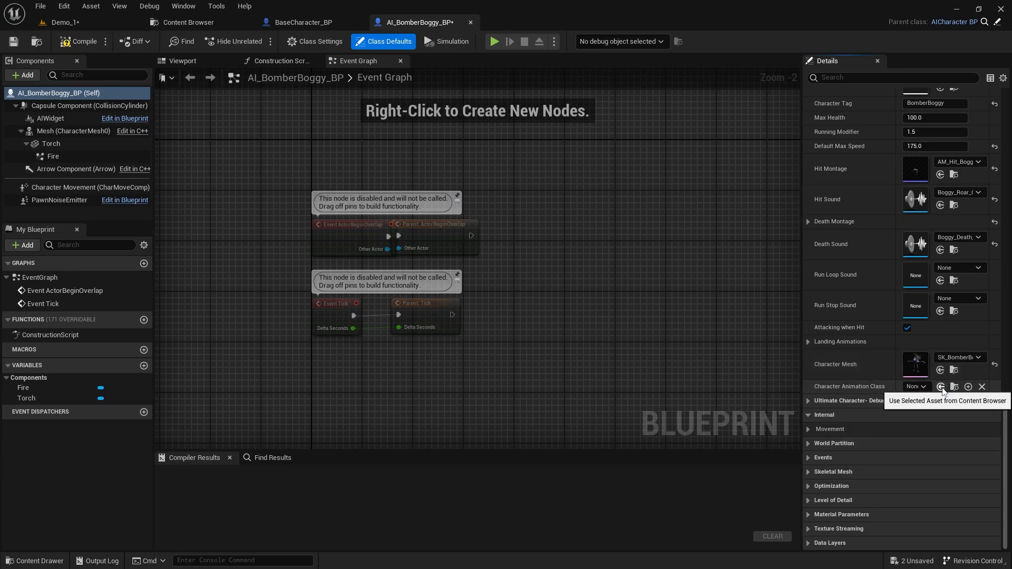
left_click(73, 131)
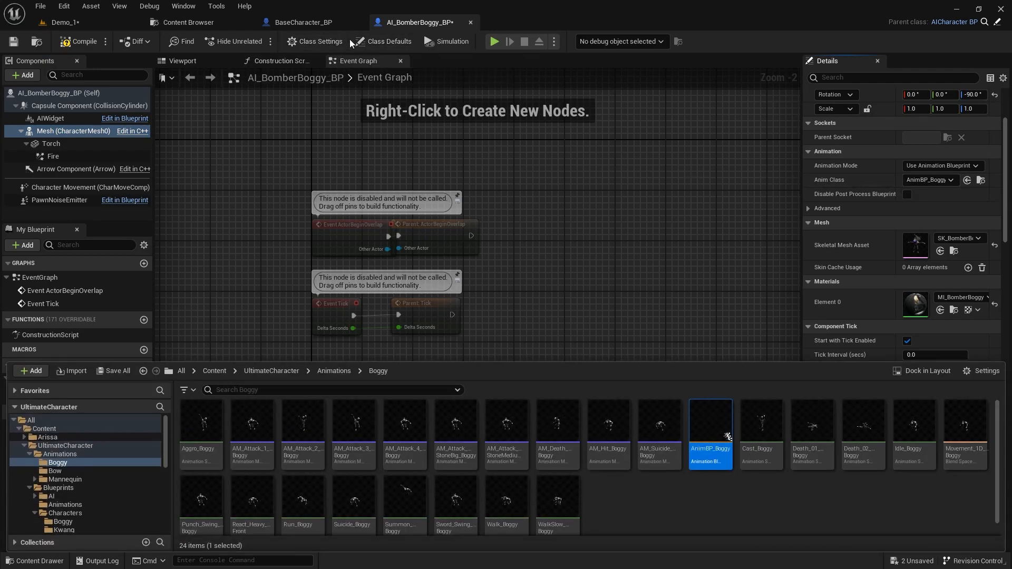
left_click(387, 41)
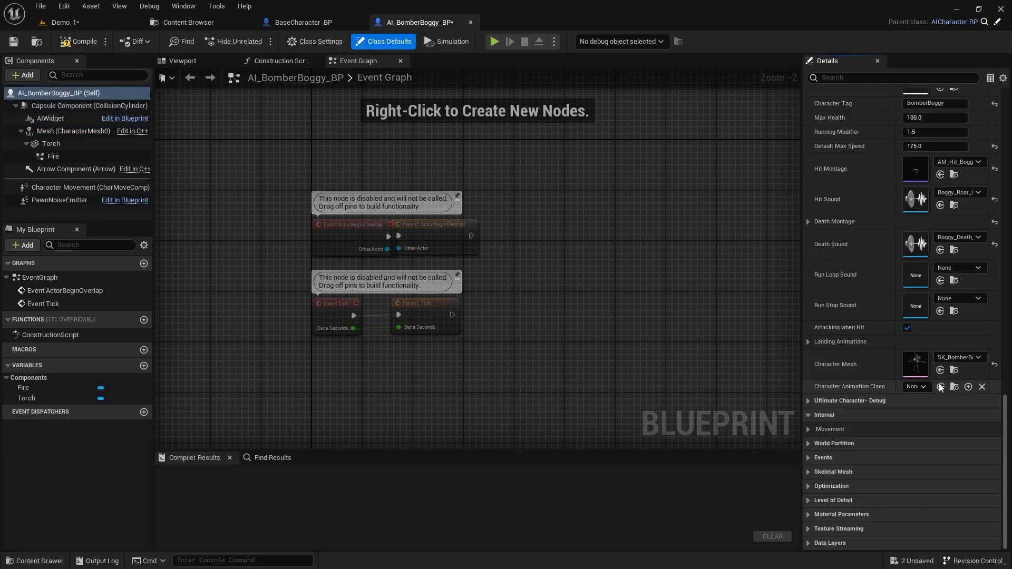
left_click(79, 42)
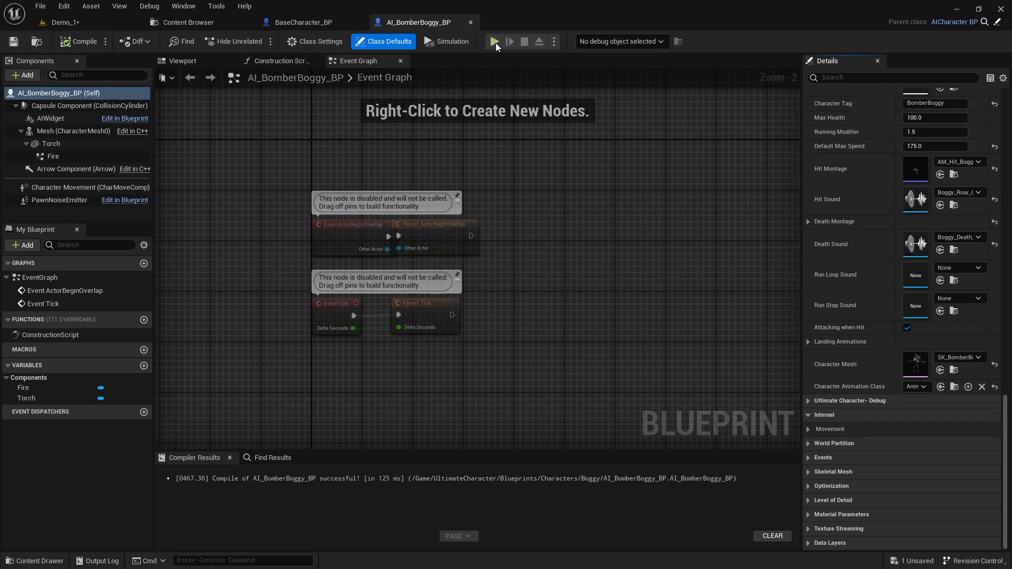
Compile AI_BomberBoggy_BP and open the Mesh component's Anim Class dropdown
left_click(494, 41)
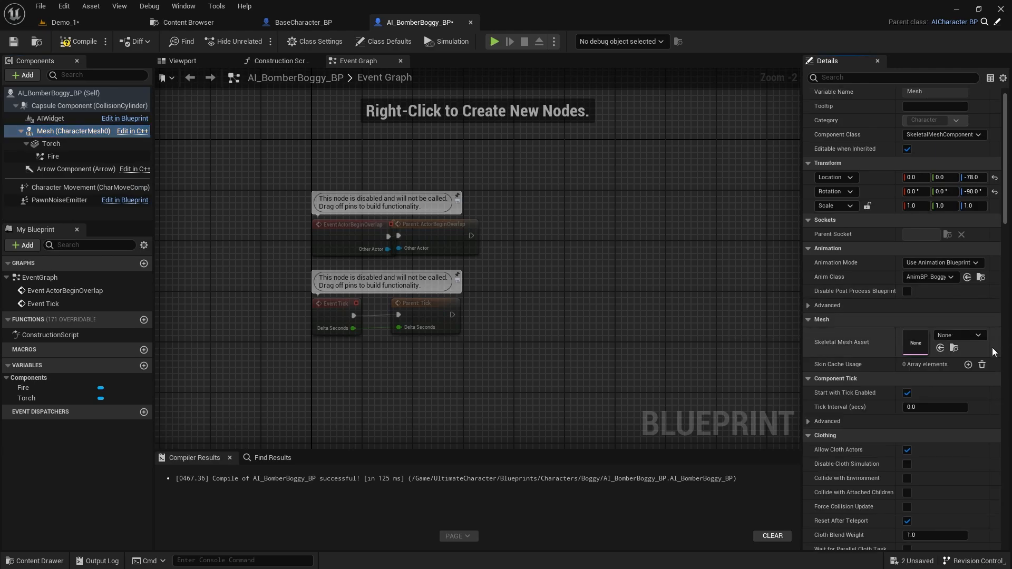
left_click(949, 277)
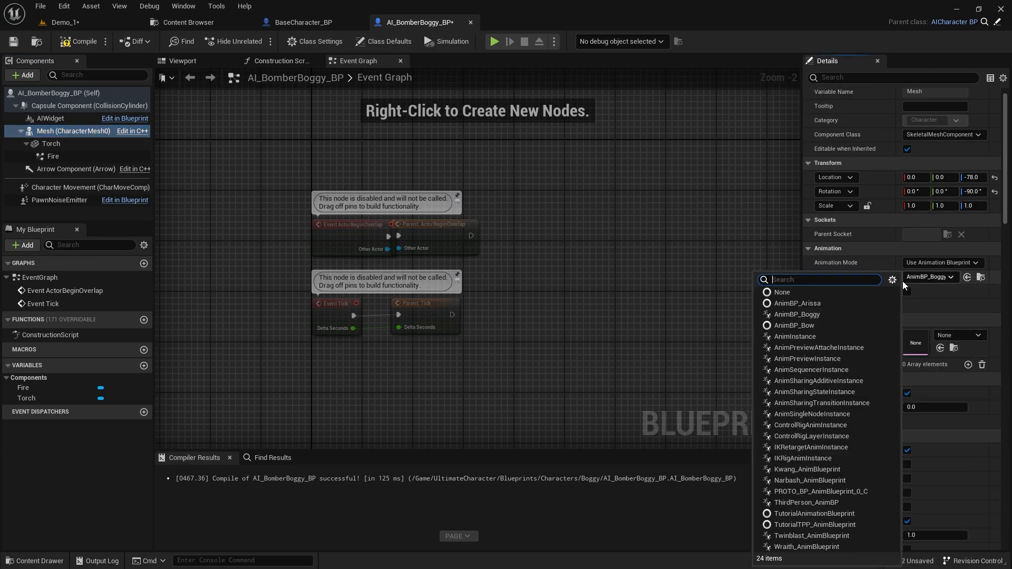